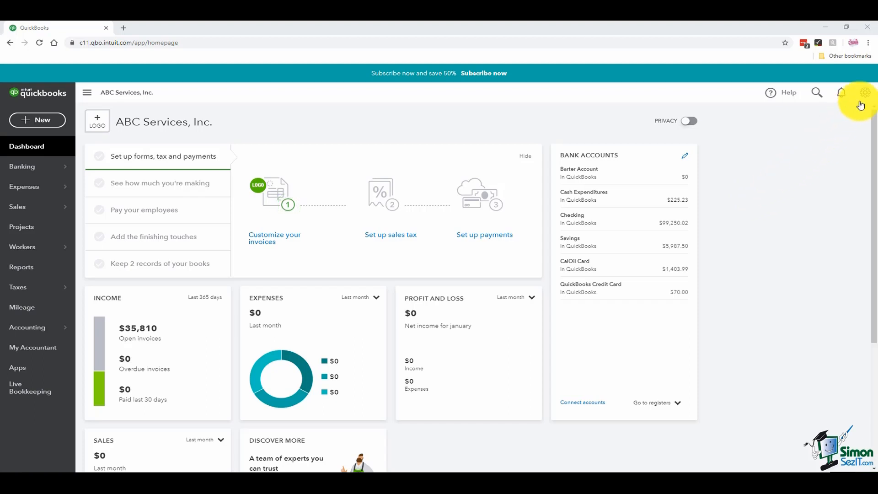
Step: Open the gear settings menu from the ABC Services dashboard toolbar
click(864, 93)
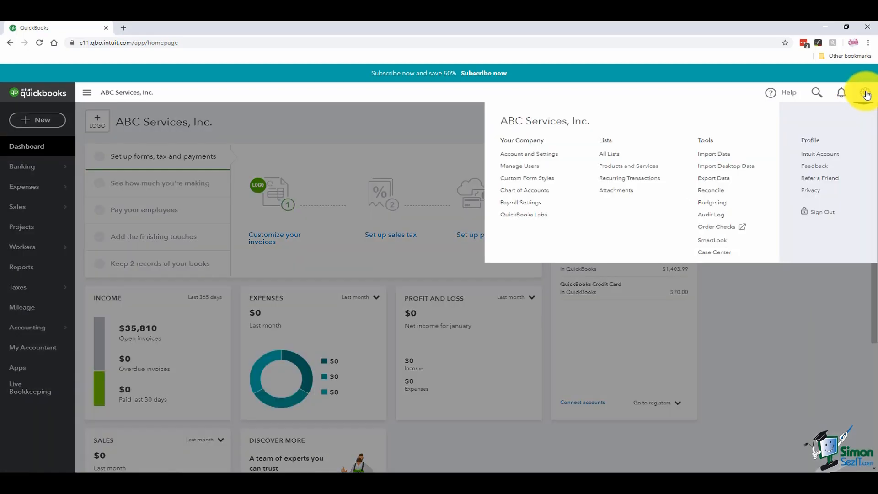
mouse_move(558, 143)
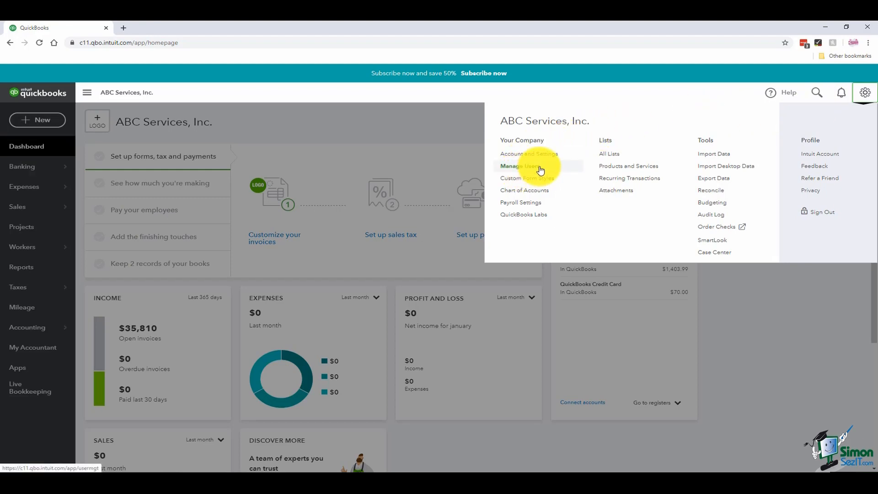
Step: Go to Manage Users, listing the single master admin user
click(519, 166)
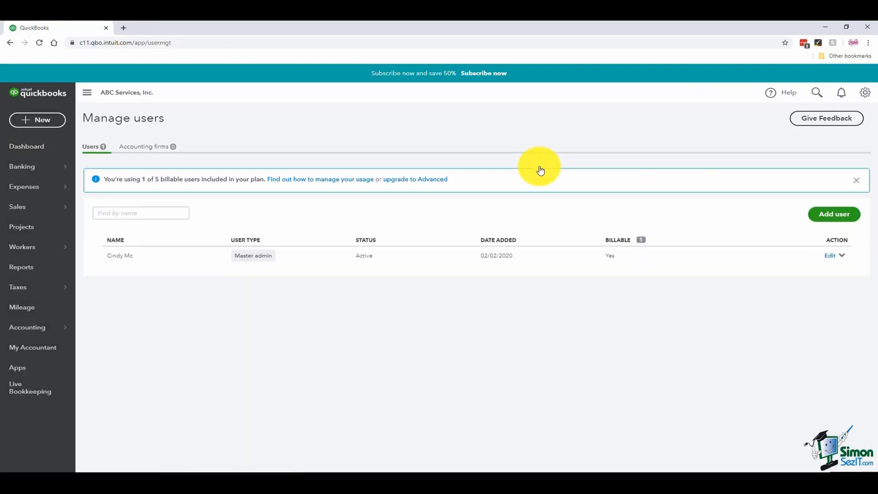
mouse_move(375, 334)
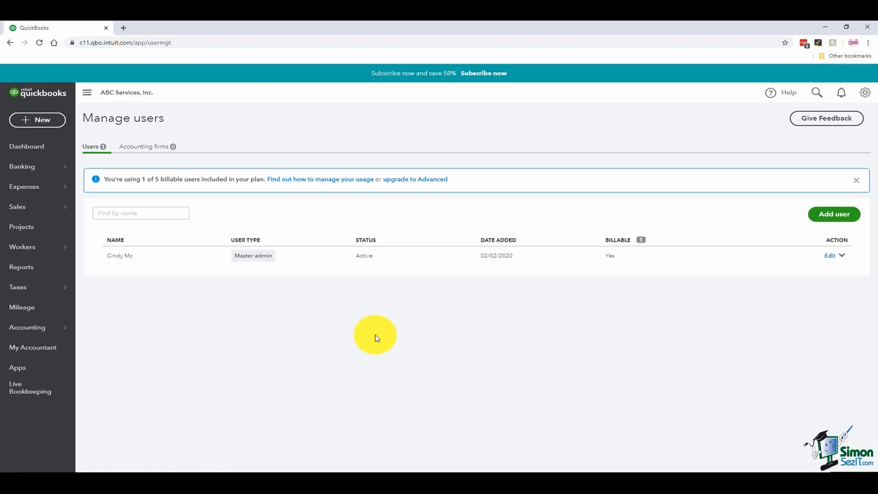
mouse_move(208, 190)
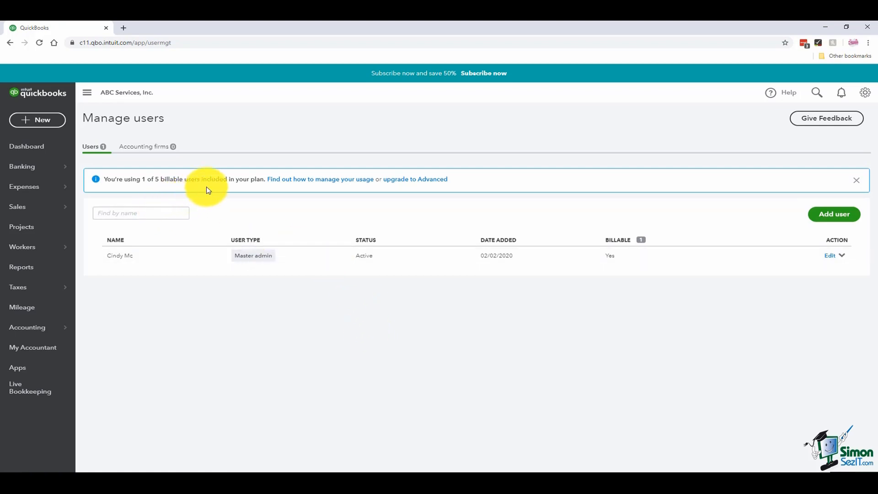
mouse_move(275, 196)
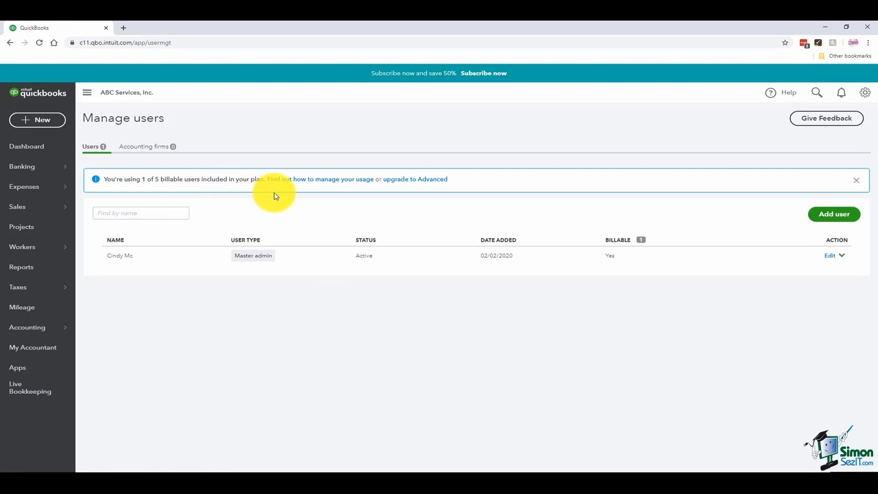
mouse_move(425, 303)
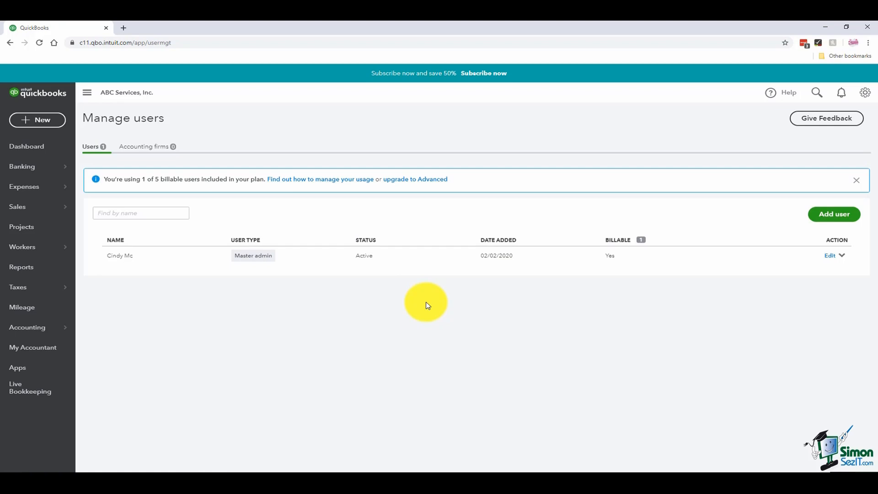
mouse_move(235, 273)
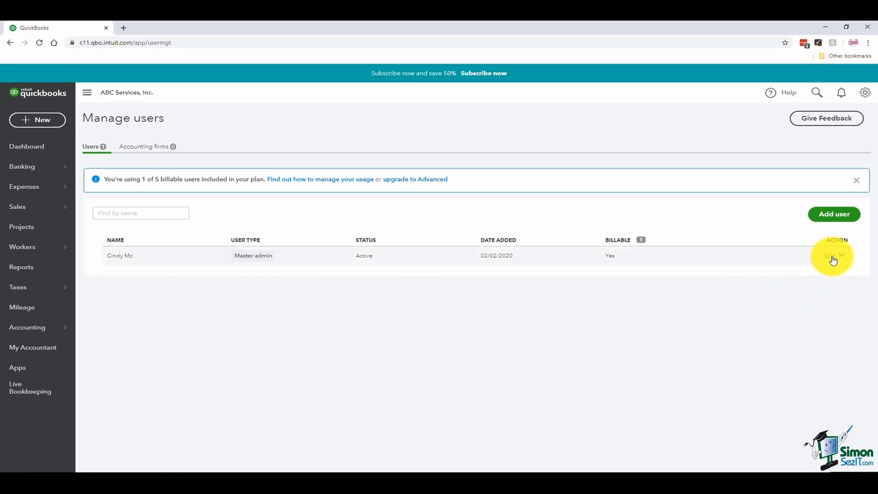
click(831, 255)
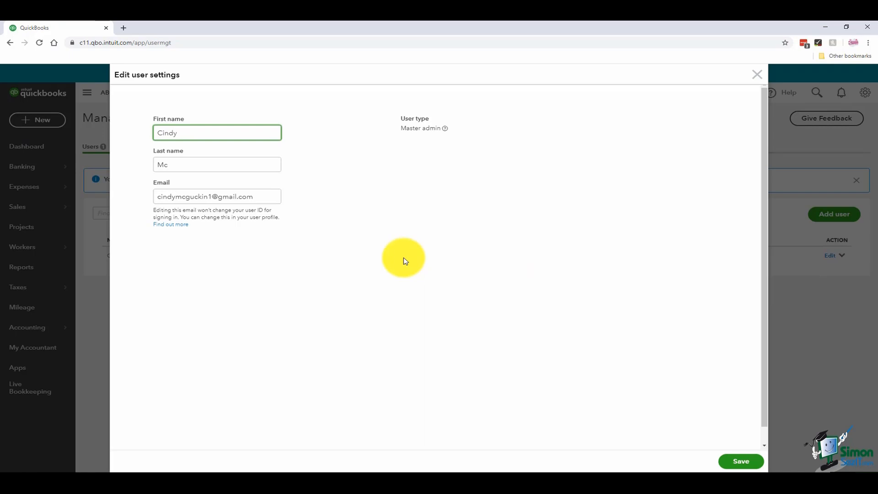
mouse_move(403, 274)
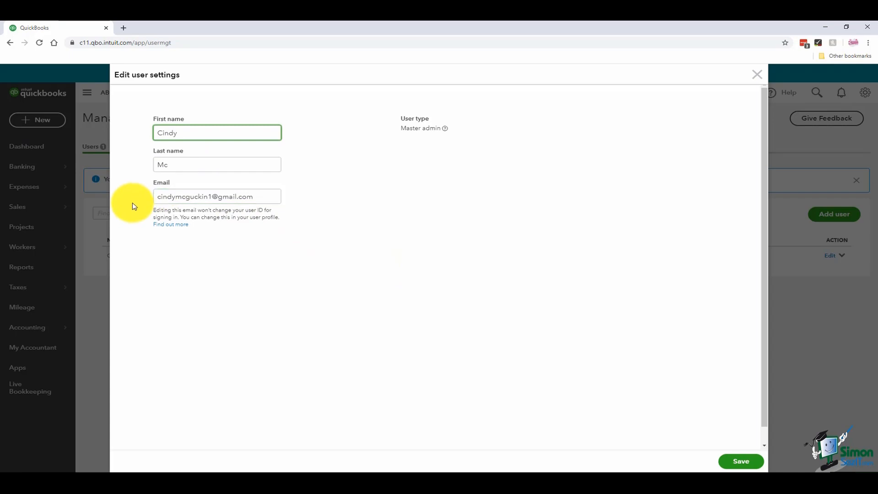
triple_click(216, 196)
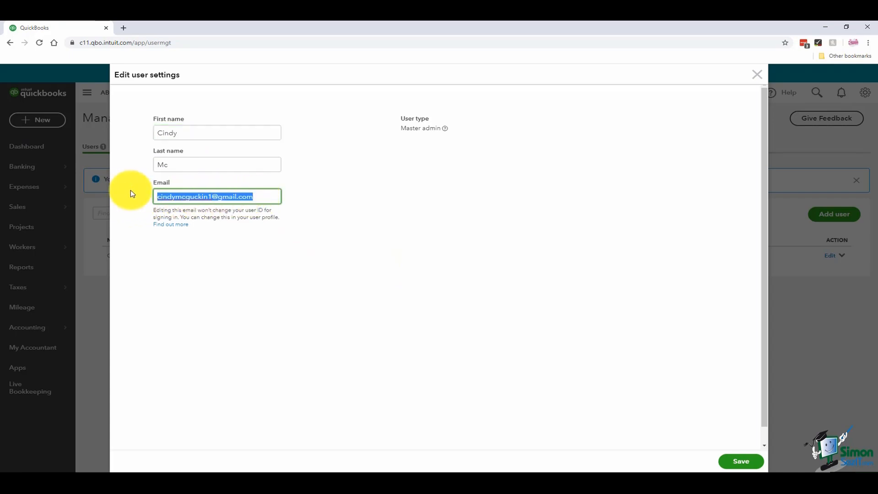
click(217, 133)
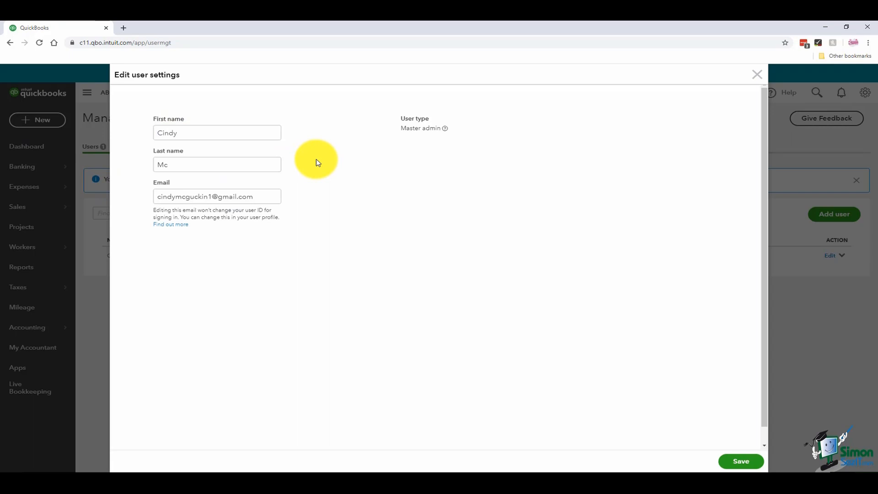
click(216, 133)
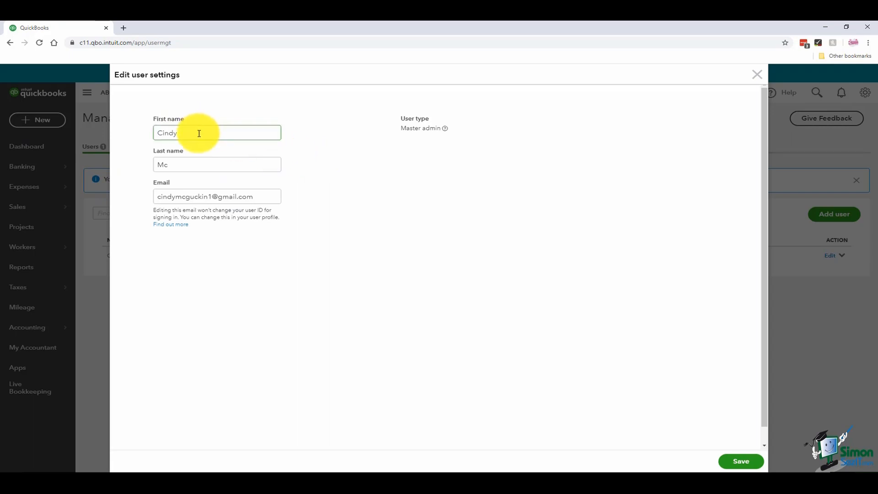
mouse_move(473, 211)
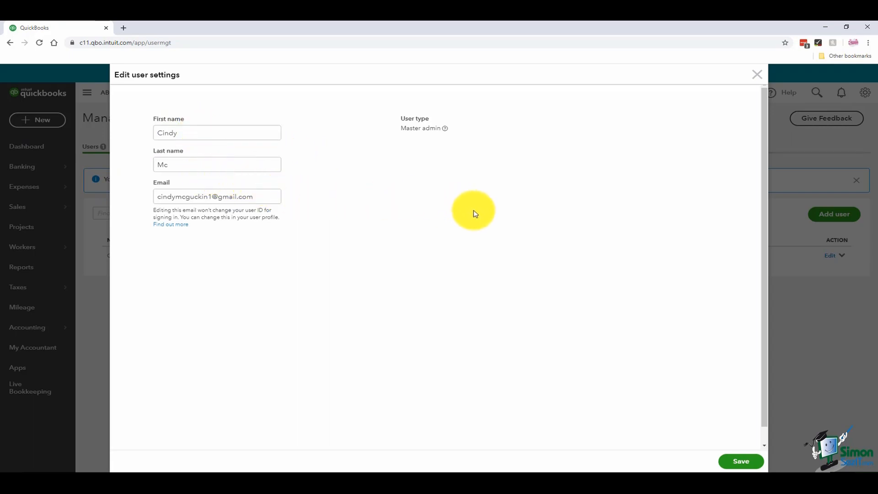
click(740, 461)
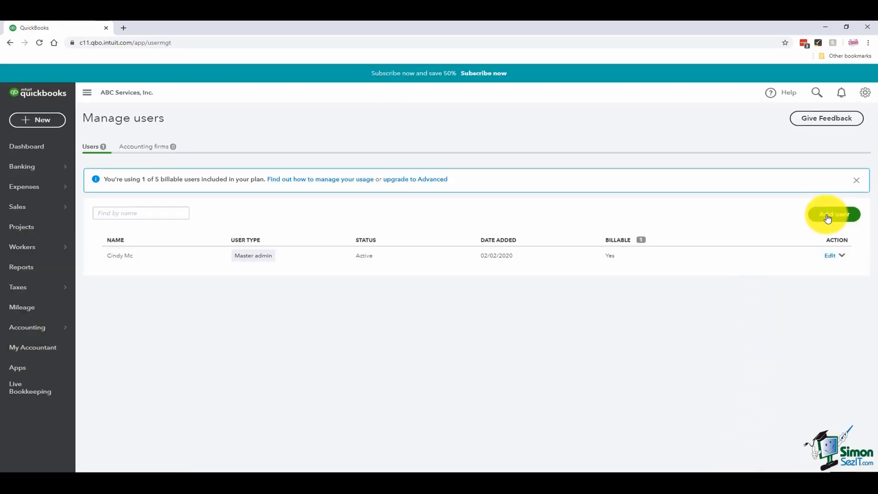
Step: Start adding a new user, try Company admin, then settle on Standard user
click(834, 214)
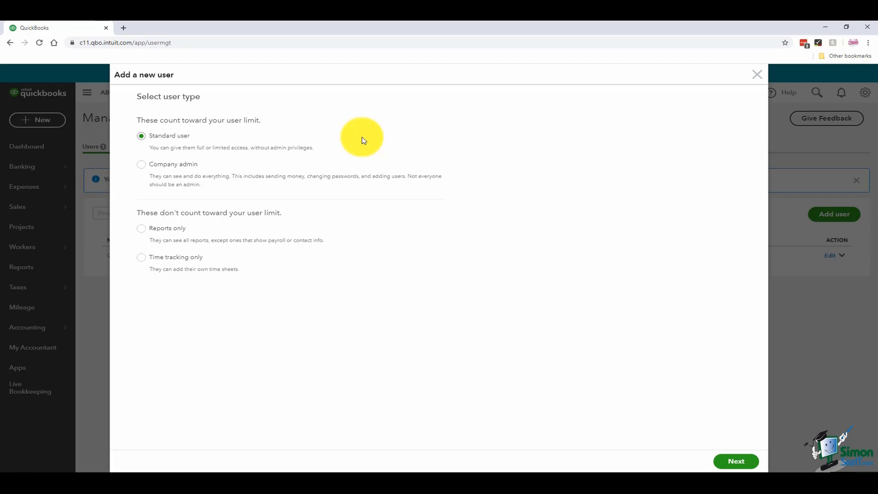
mouse_move(141, 164)
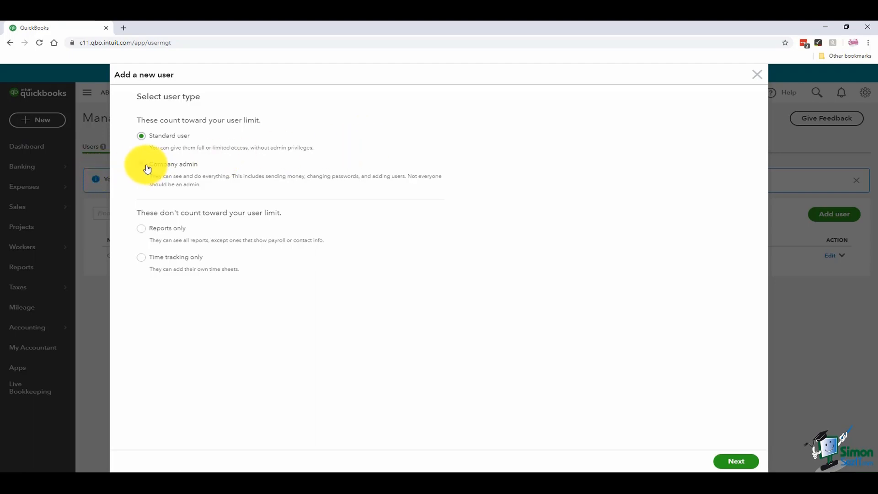
click(140, 164)
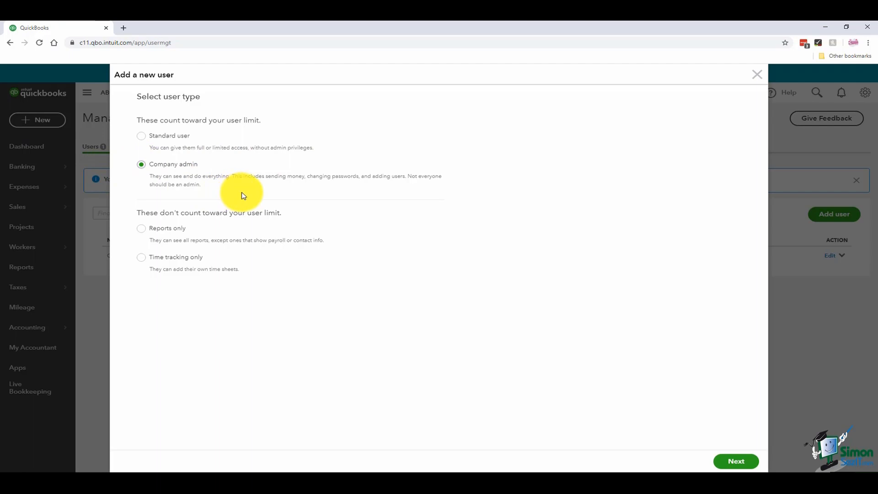
mouse_move(295, 198)
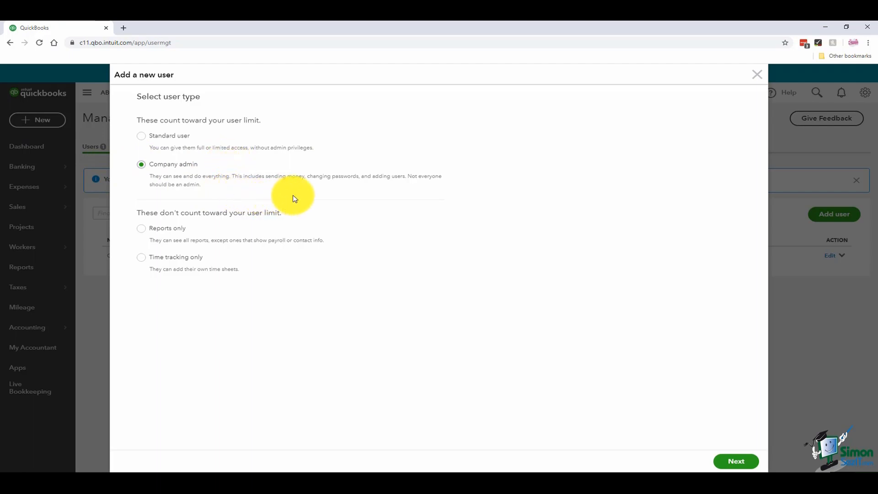
mouse_move(296, 201)
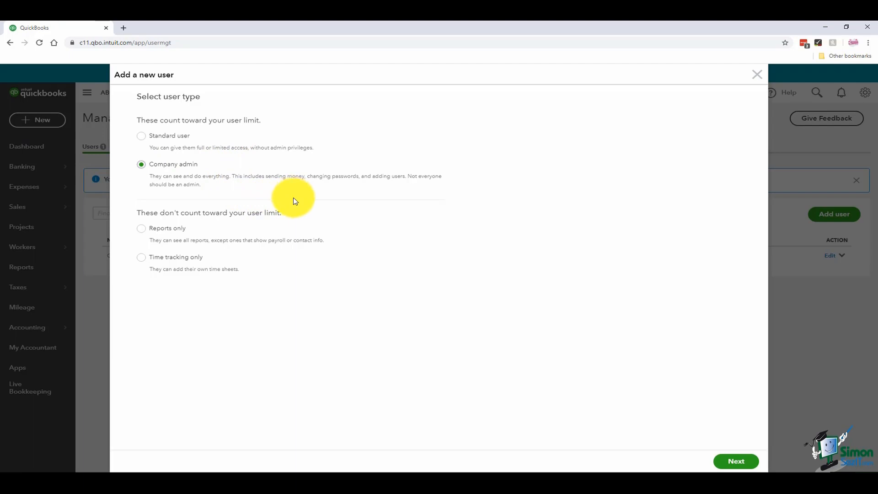
mouse_move(270, 228)
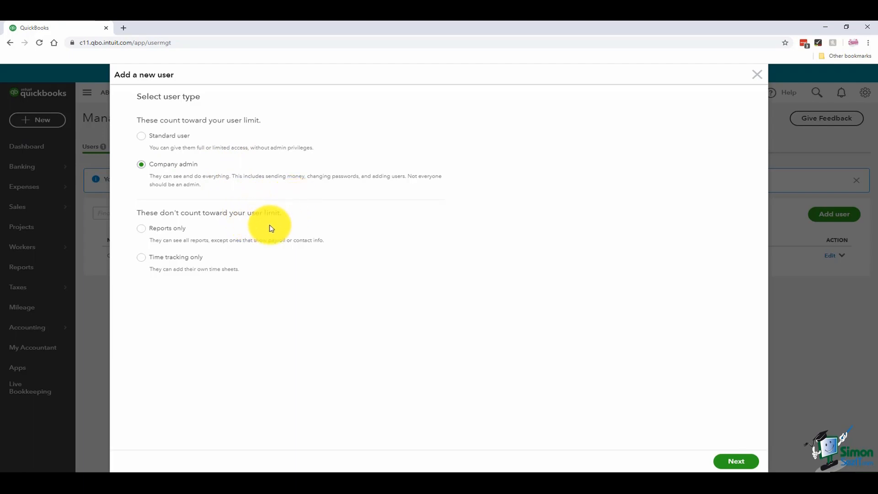
mouse_move(198, 234)
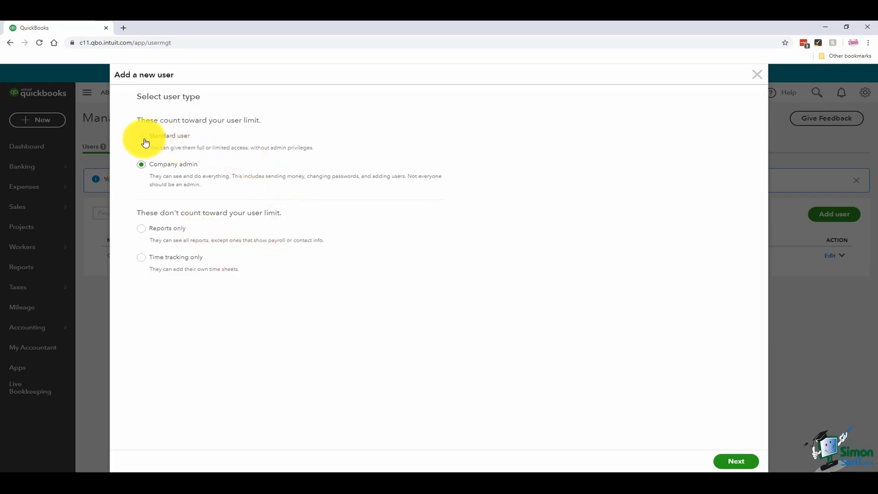
click(141, 136)
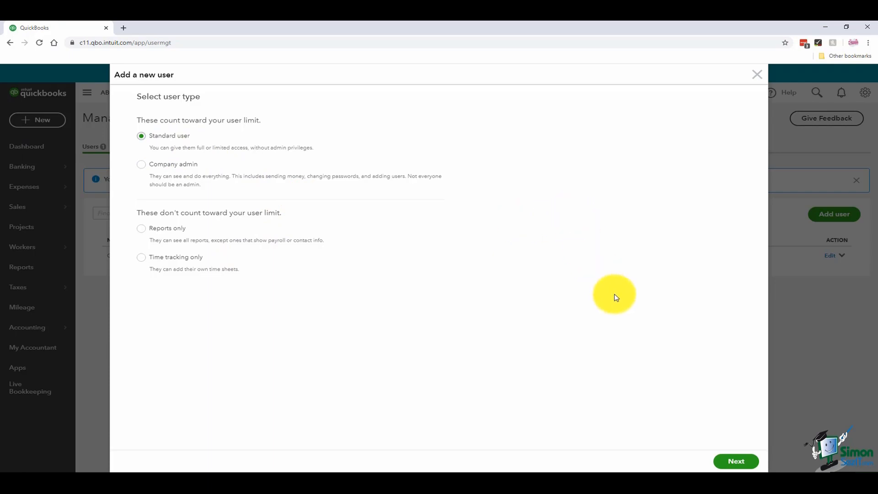
Step: Advance to access rights, keeping All access but removing Payroll access
click(735, 461)
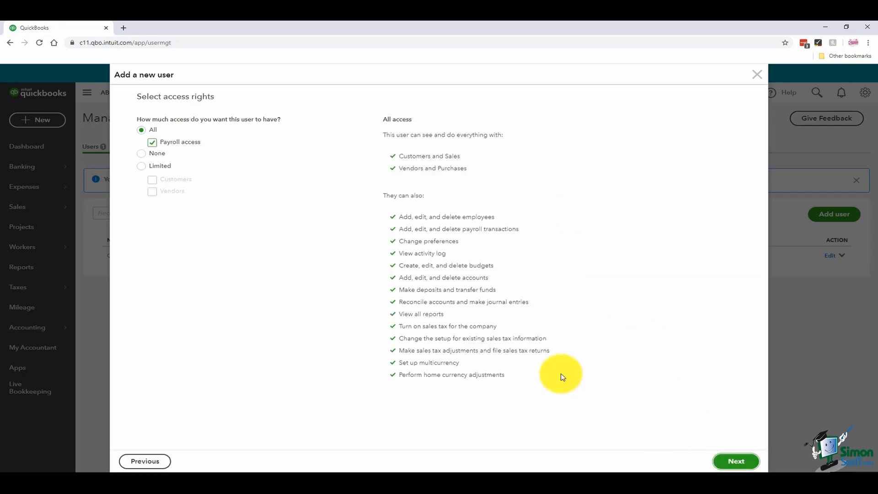
mouse_move(300, 231)
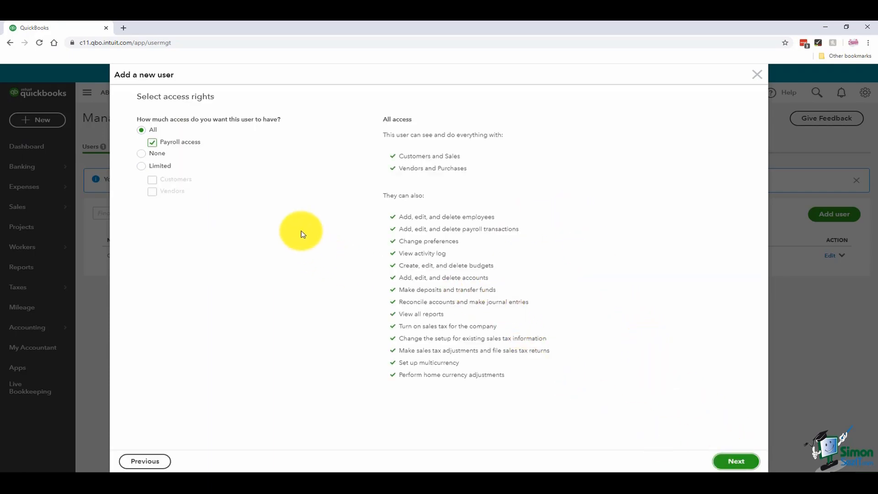
mouse_move(252, 161)
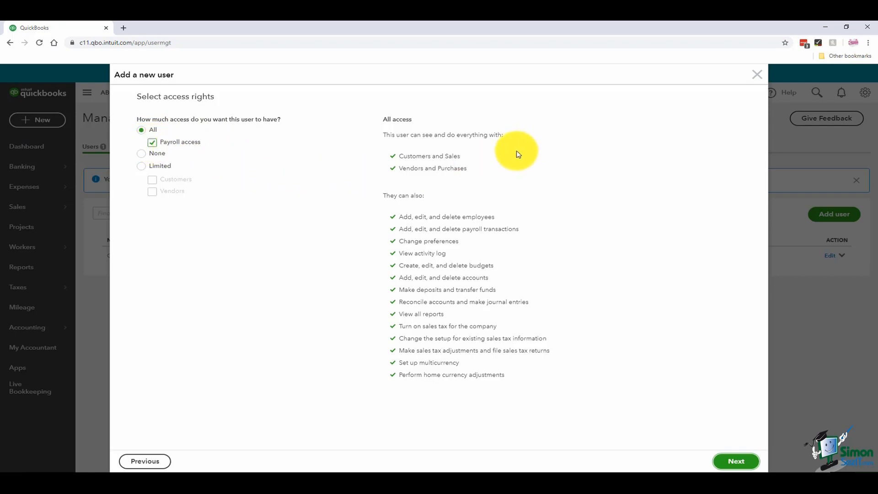
mouse_move(574, 328)
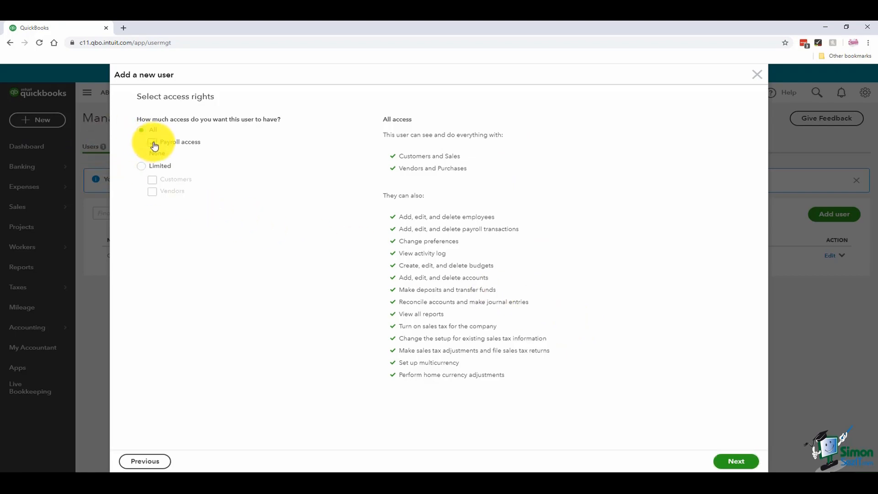
click(152, 142)
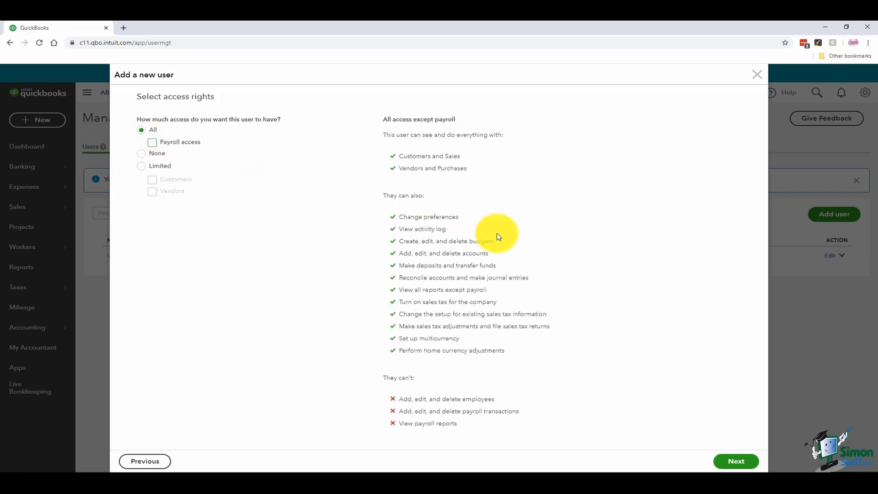
mouse_move(565, 375)
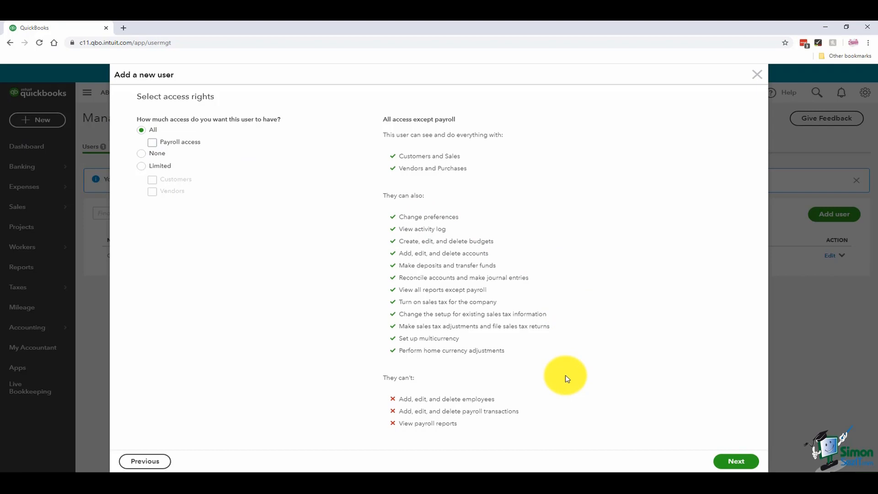
mouse_move(542, 404)
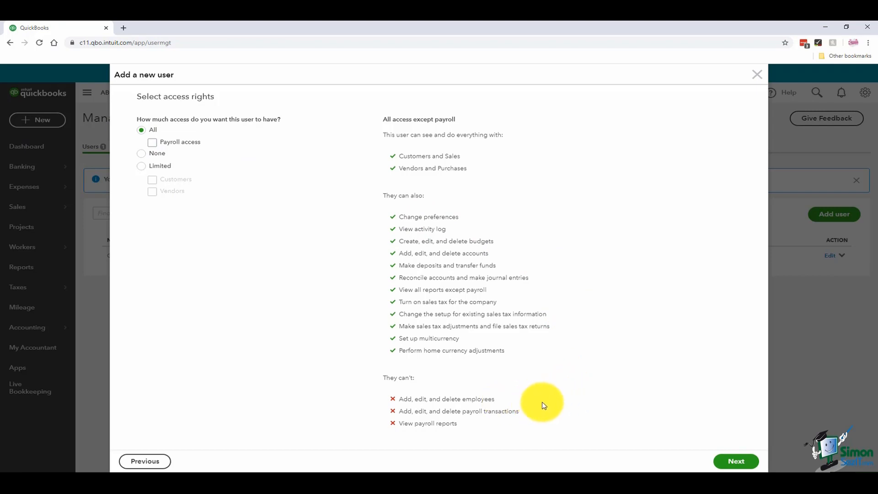
mouse_move(549, 419)
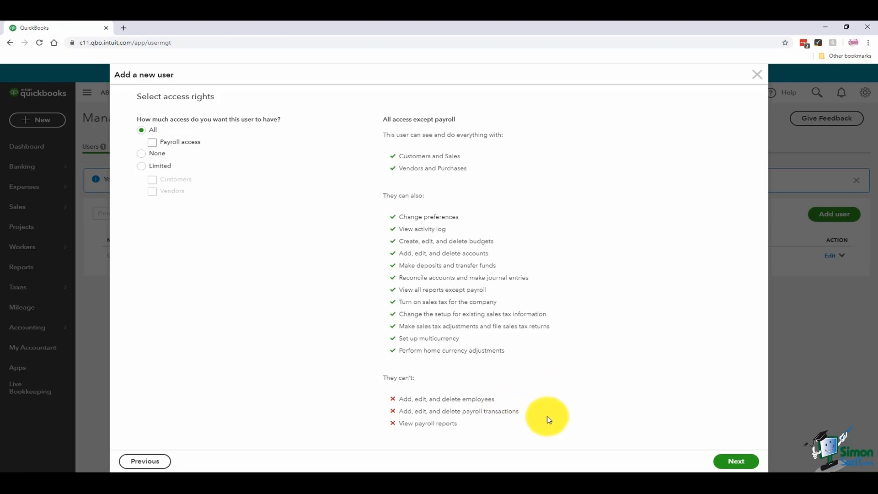
mouse_move(525, 426)
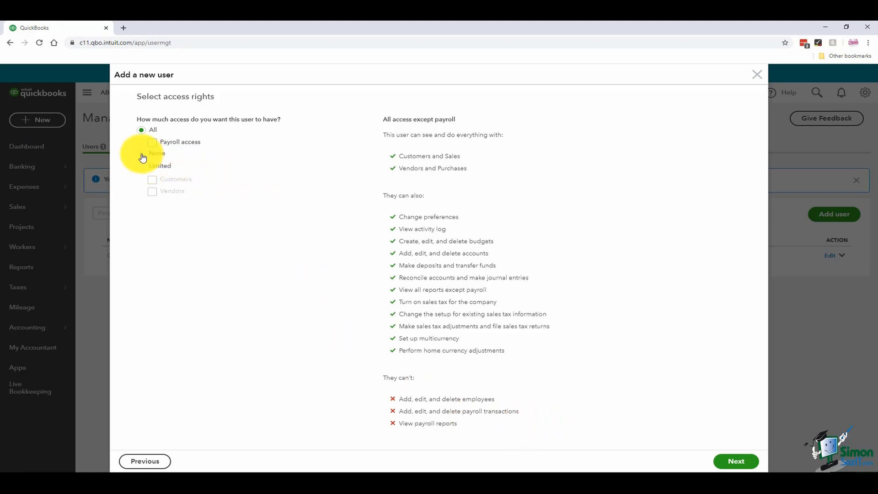
Step: Switch from None to Limited access with both Customers and Vendors allowed
click(141, 153)
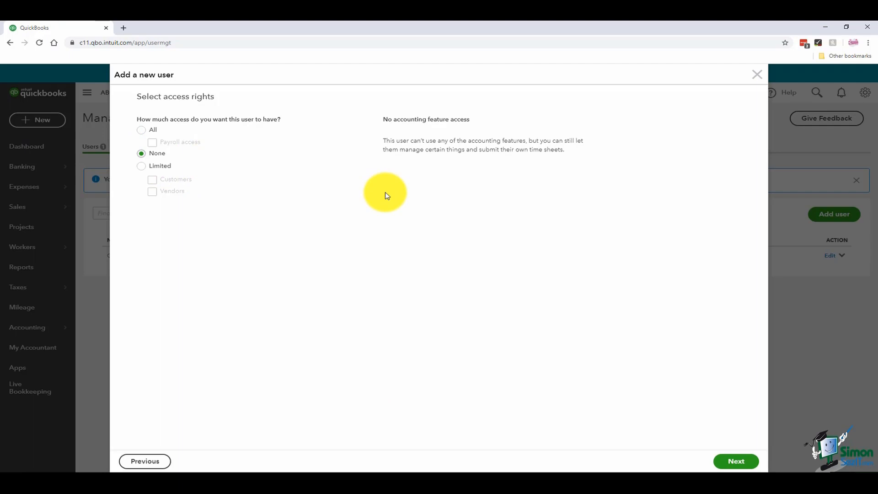
mouse_move(224, 154)
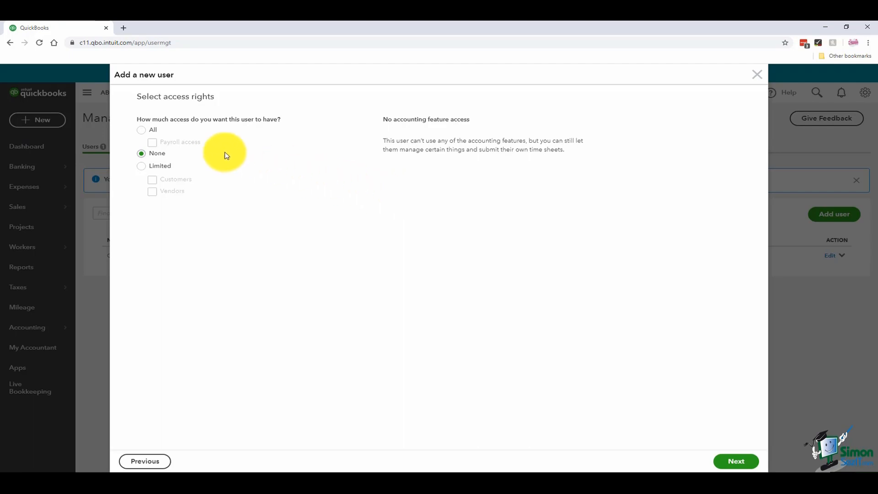
click(141, 165)
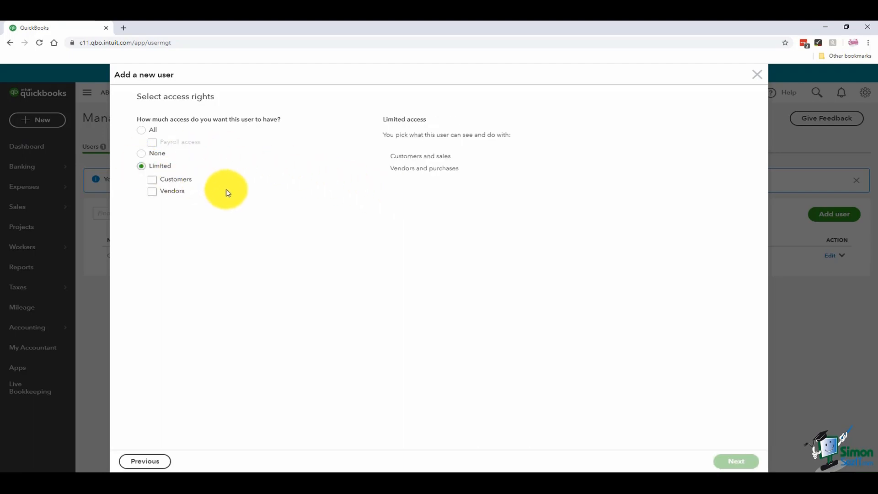
click(152, 179)
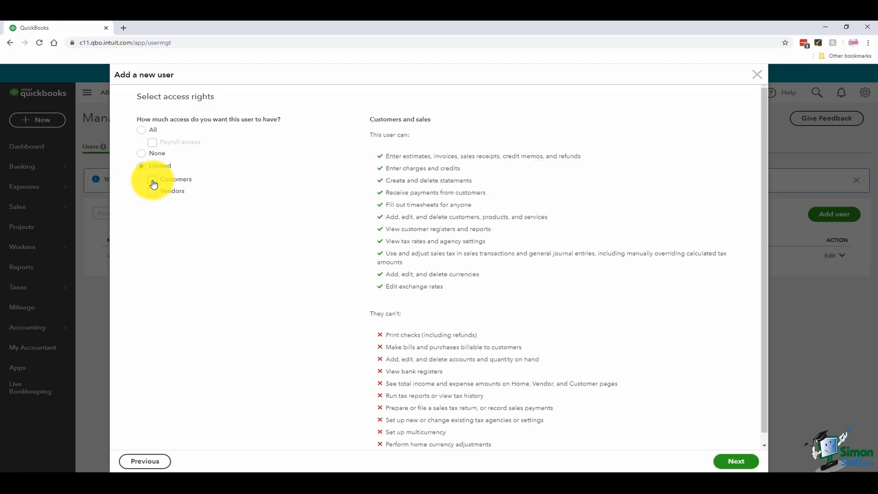
click(152, 179)
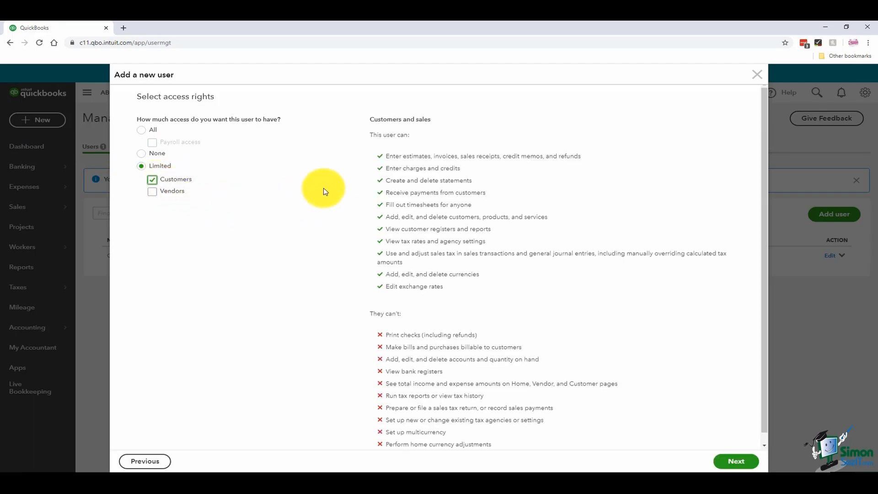
mouse_move(329, 331)
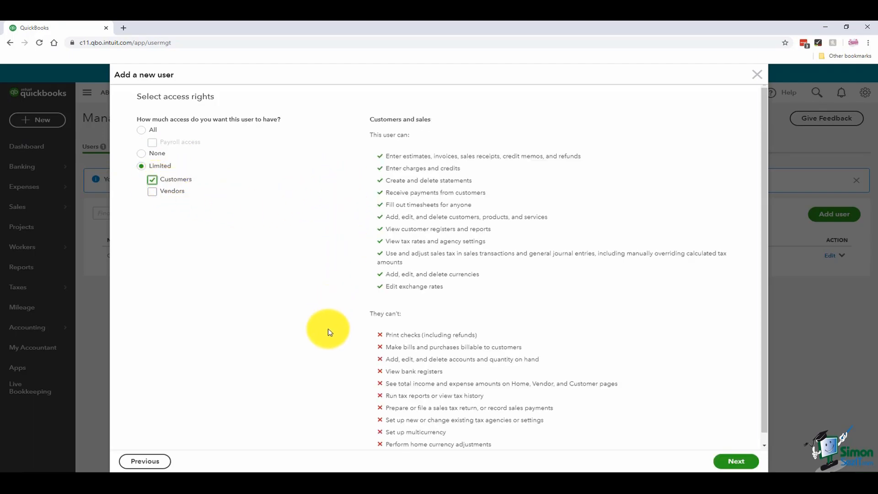
click(152, 191)
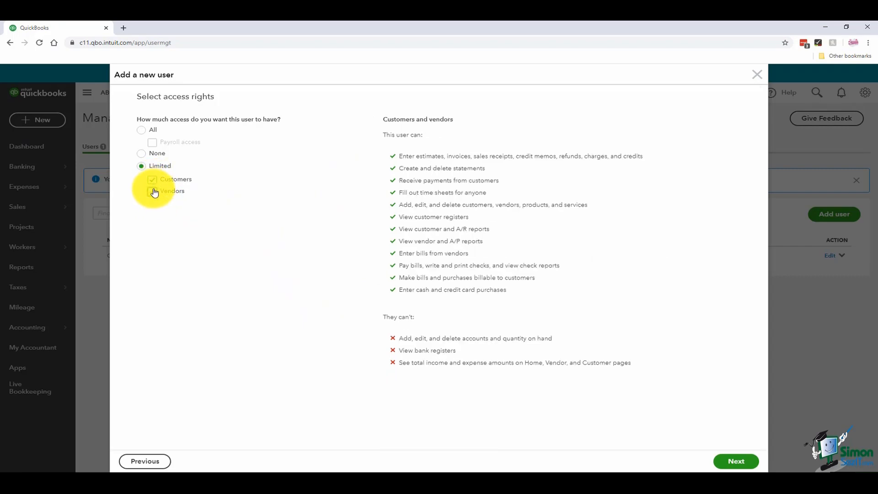
click(152, 191)
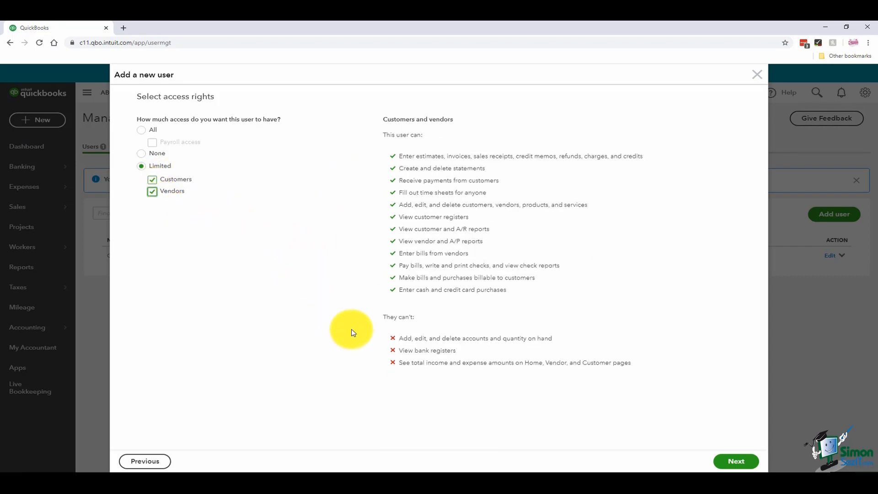
mouse_move(522, 391)
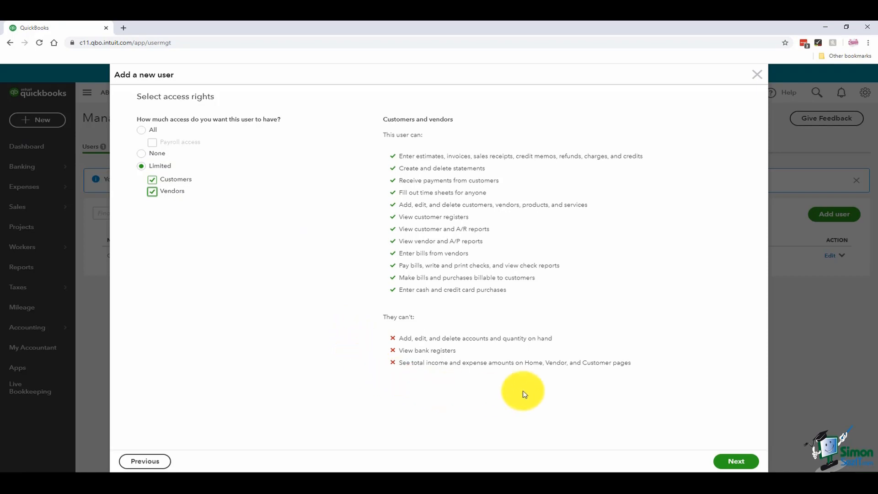
Step: Pass the user settings step with all three questions left at No, reaching contact info
click(735, 461)
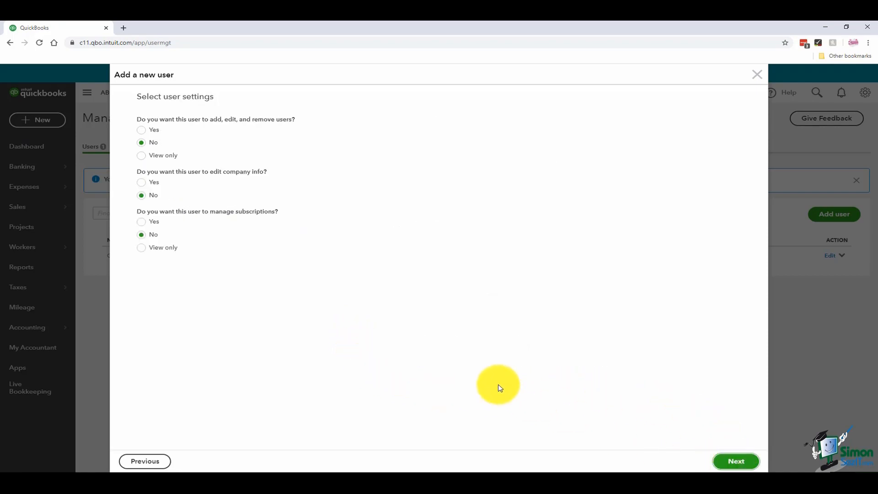
mouse_move(342, 188)
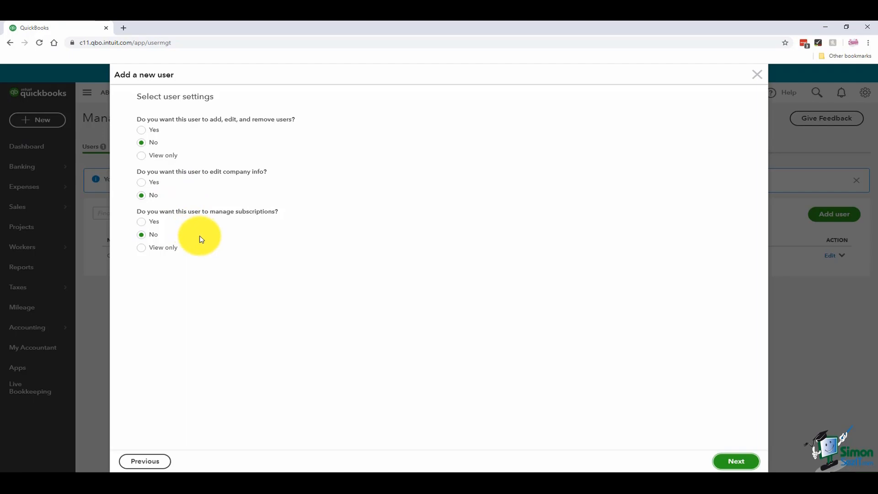
mouse_move(204, 240)
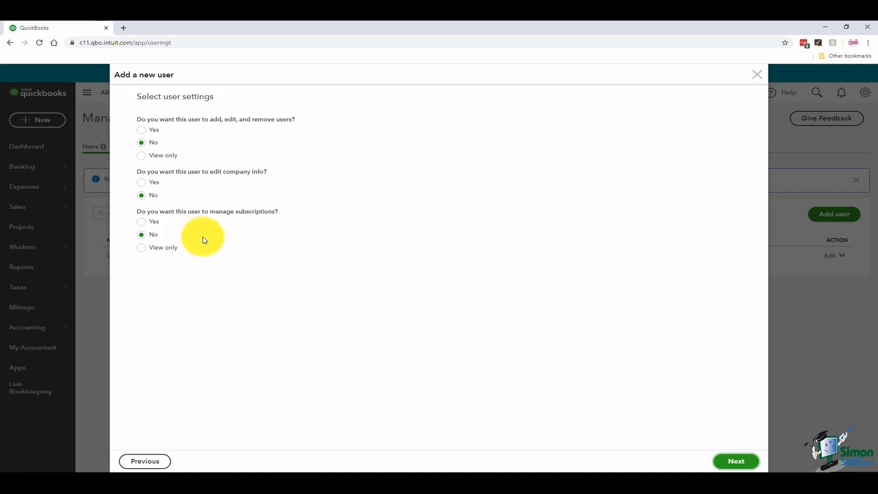
mouse_move(359, 281)
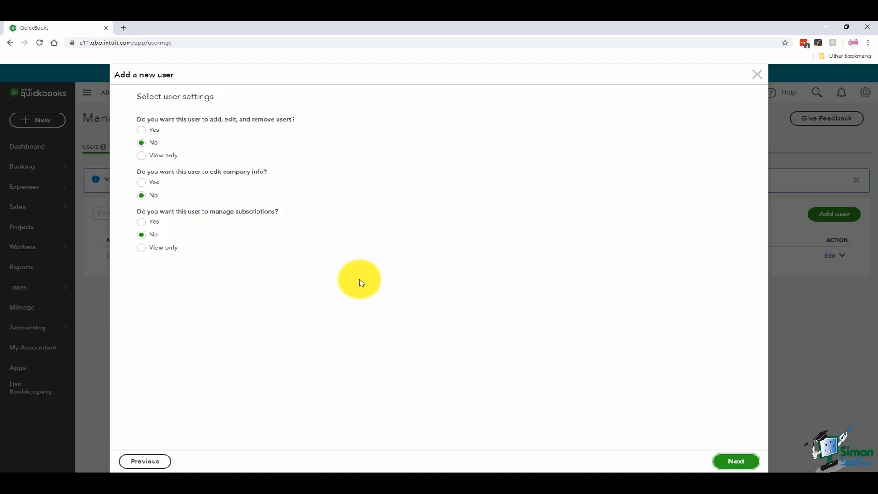
click(735, 461)
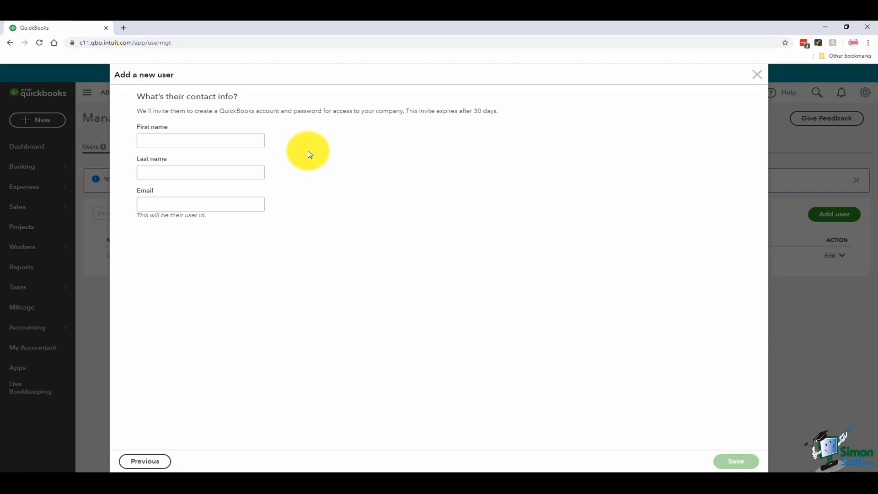
mouse_move(296, 148)
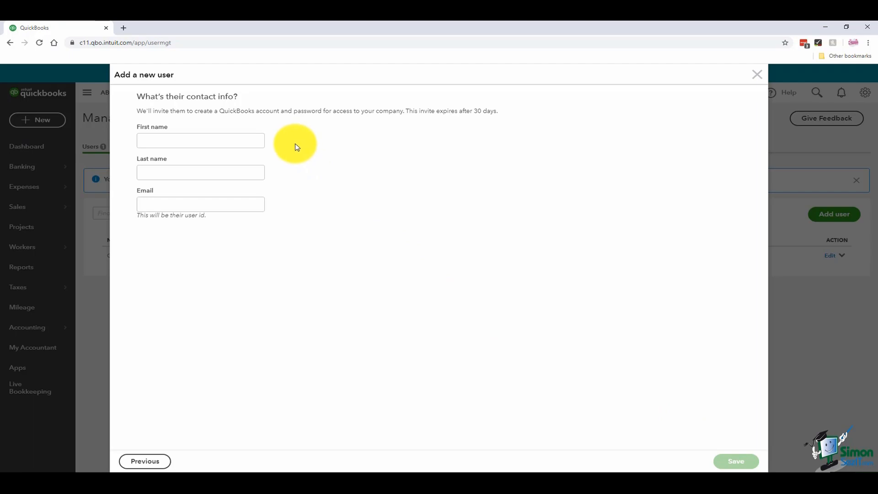
Step: Move into the Last name field, leaving First name flagged as required
click(200, 139)
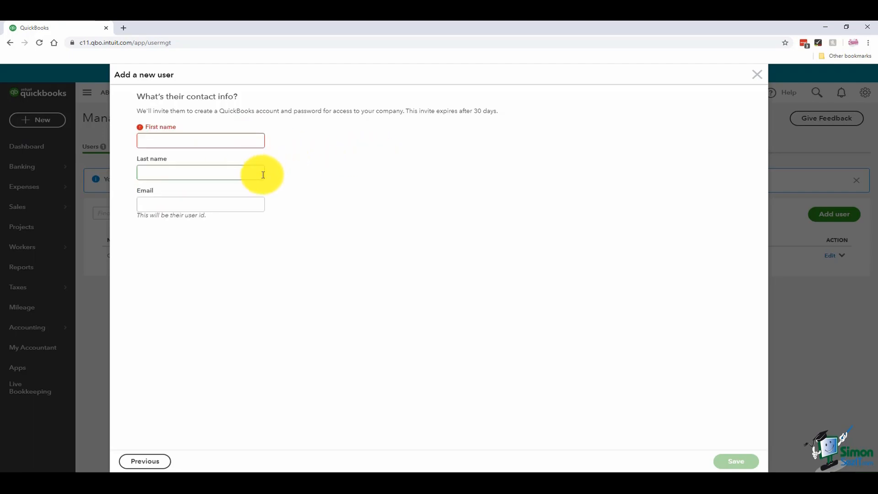
mouse_move(336, 203)
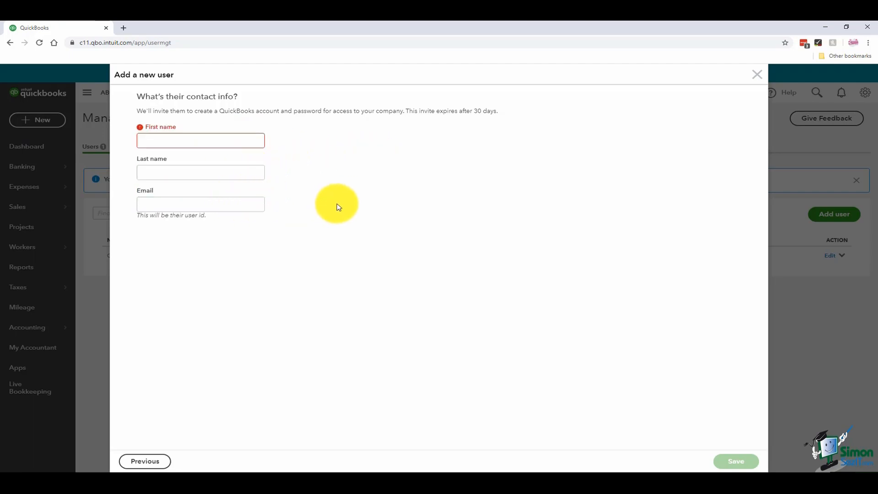
mouse_move(361, 215)
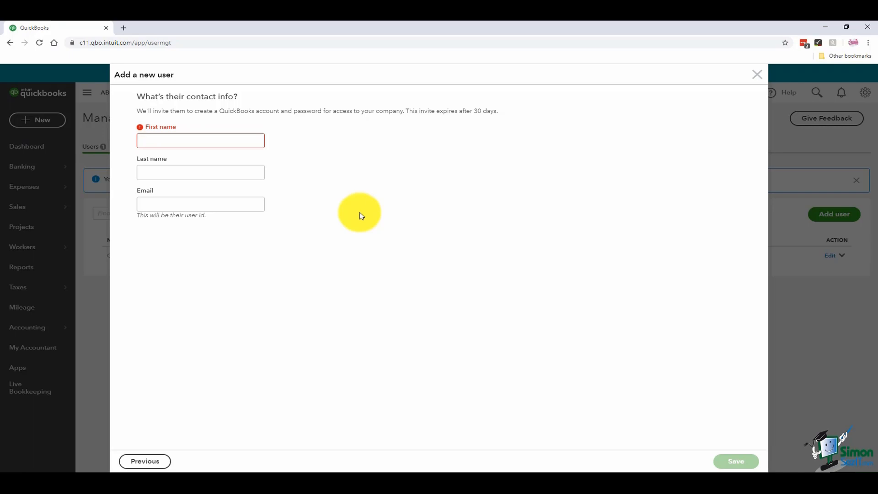
mouse_move(522, 136)
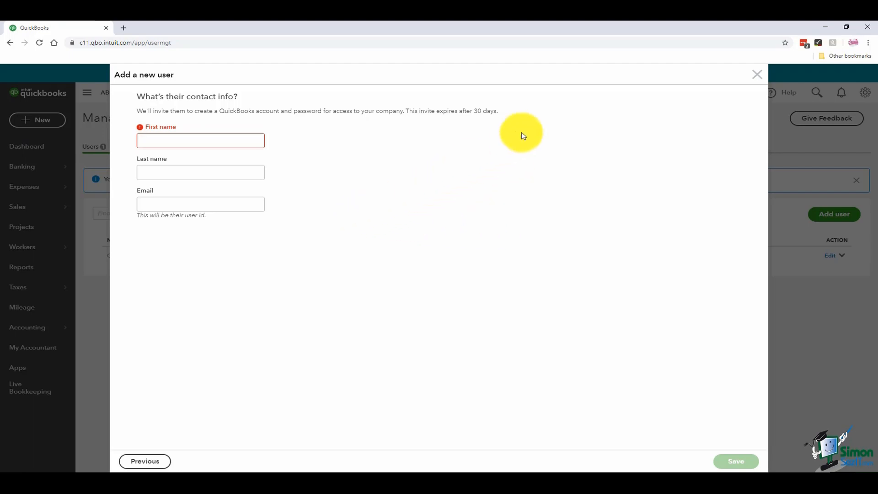